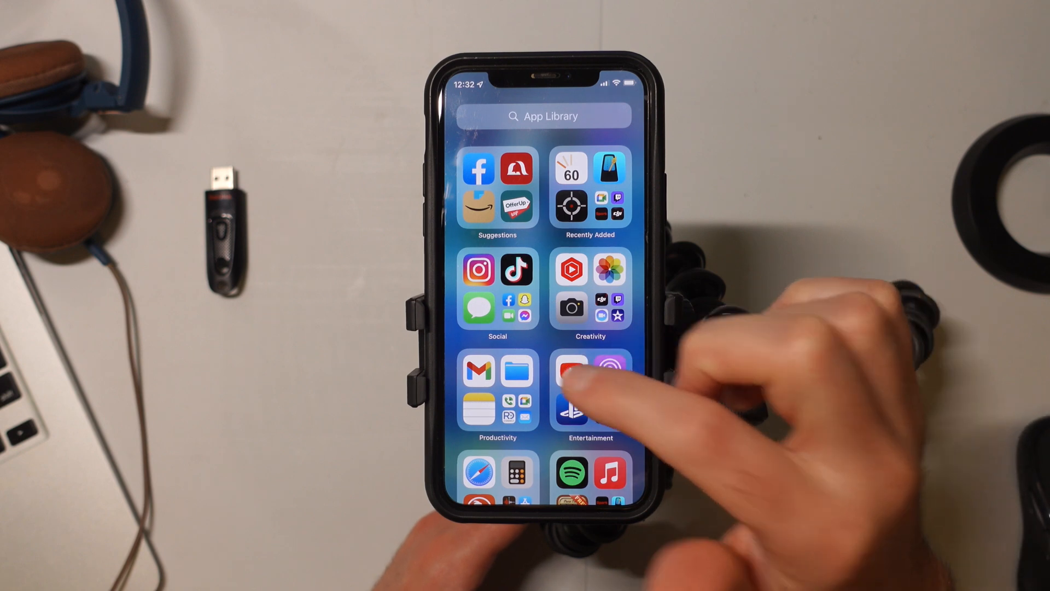
Launch YouTube from the App Library to reach its home feed
left_click(571, 371)
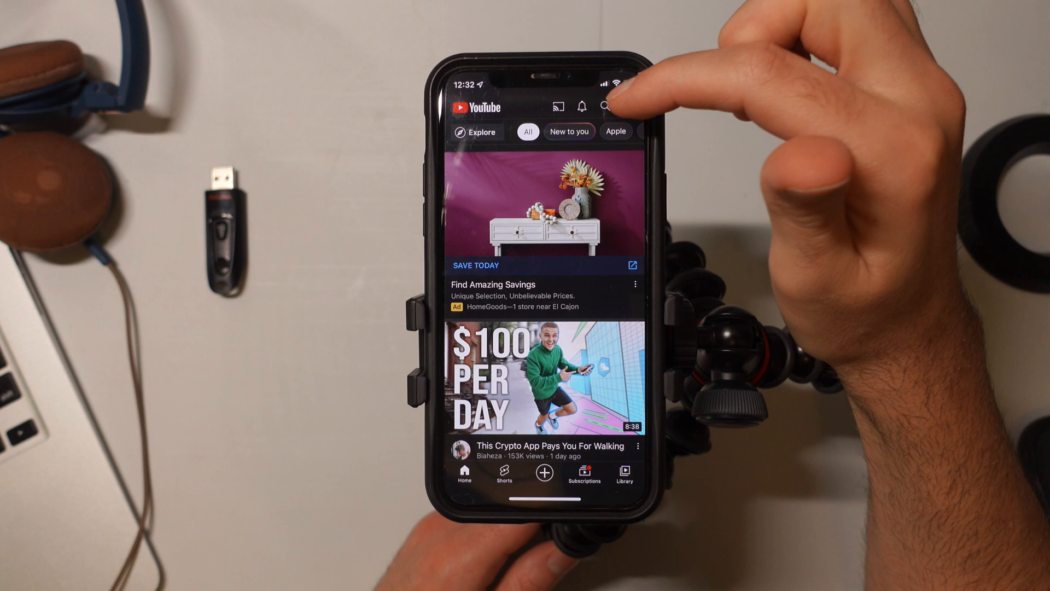
Search YouTube for 'how to draw' using the search history entry
left_click(605, 107)
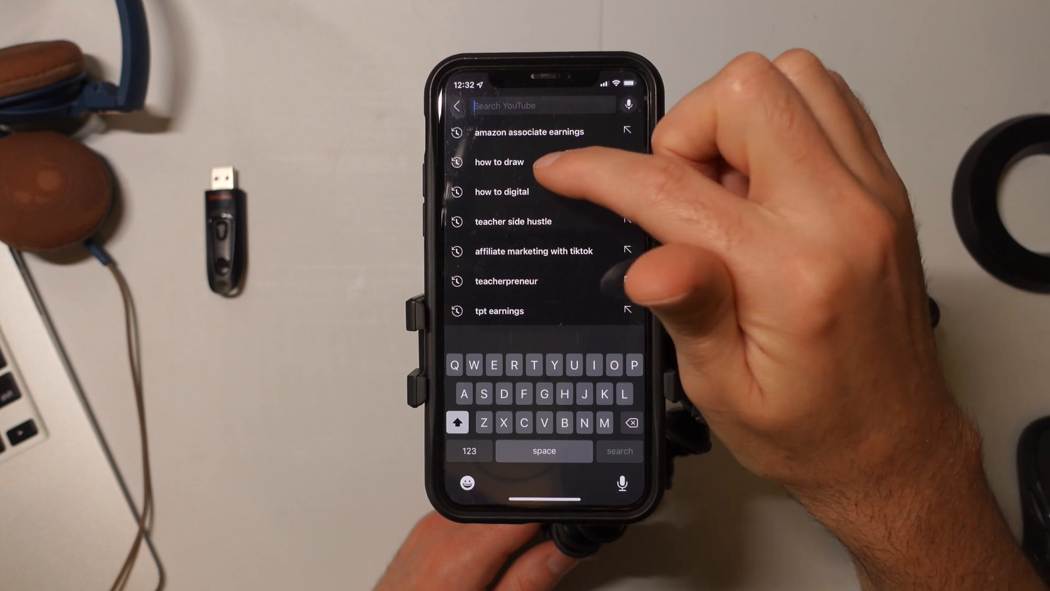
left_click(498, 161)
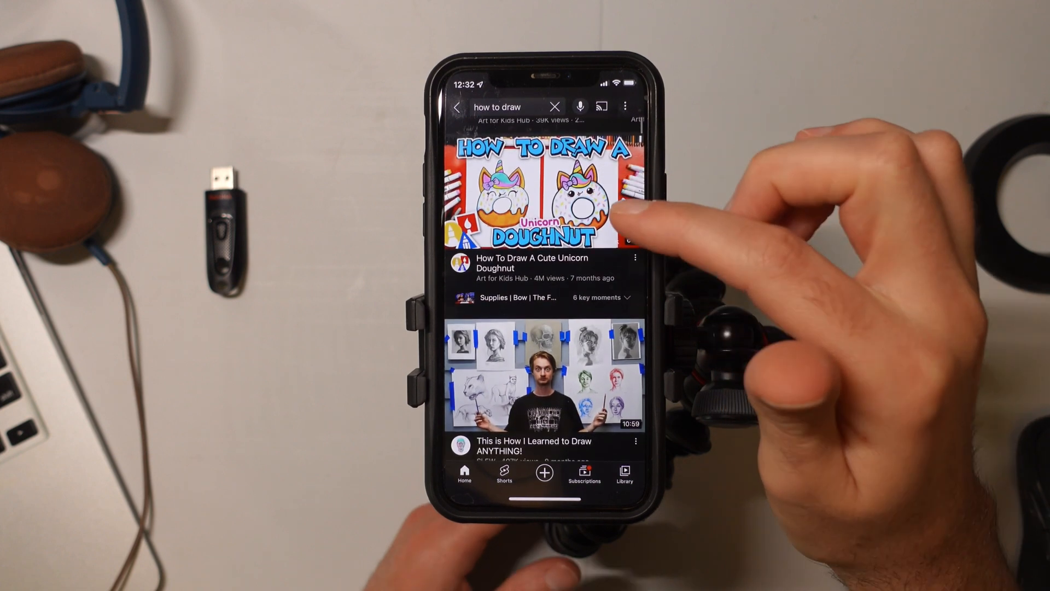
scroll("down", 3)
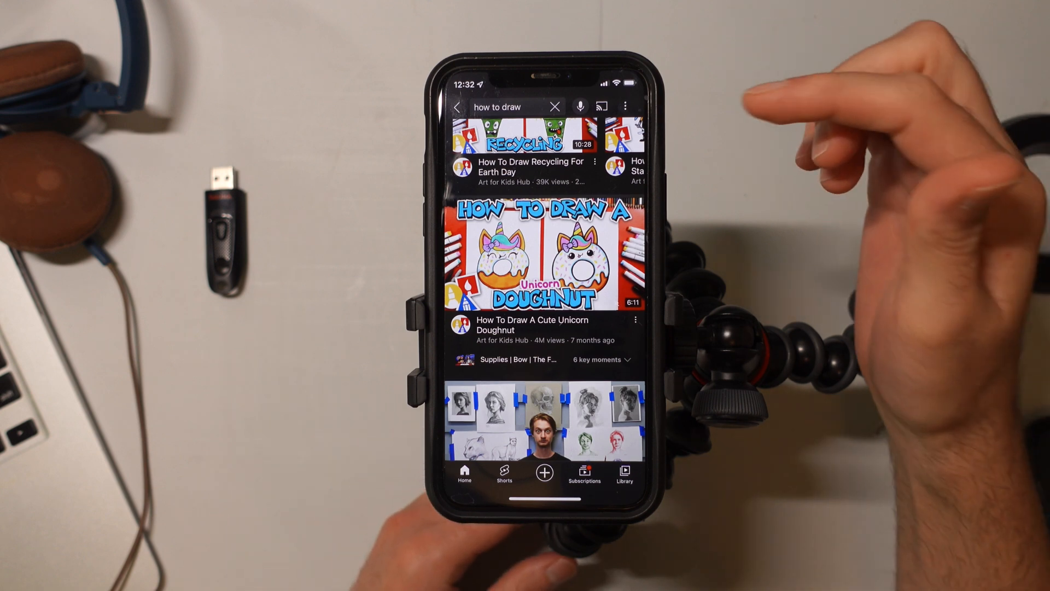
mouse_move(837, 167)
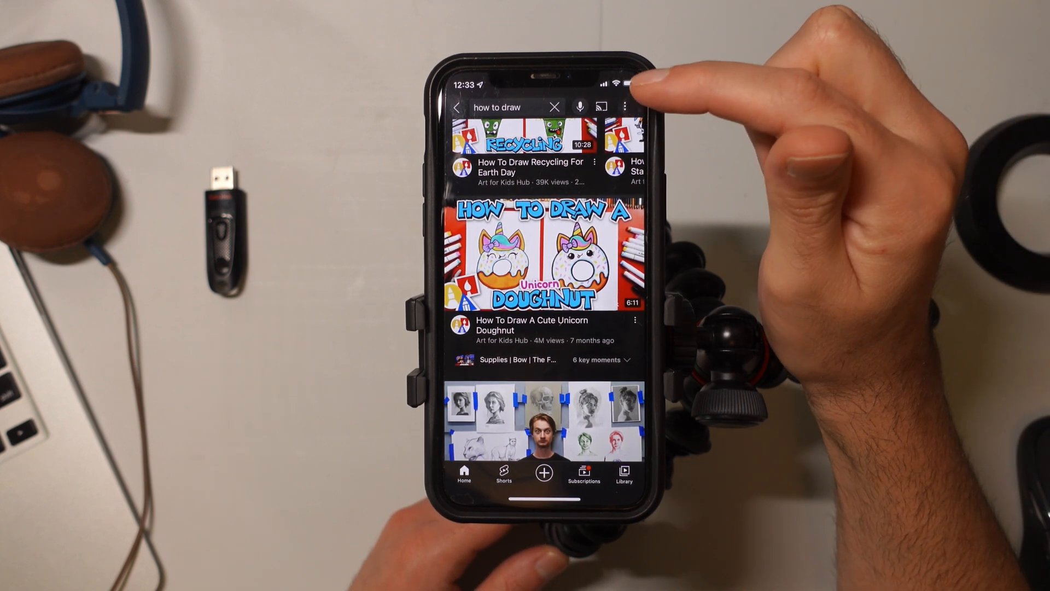
left_click(624, 107)
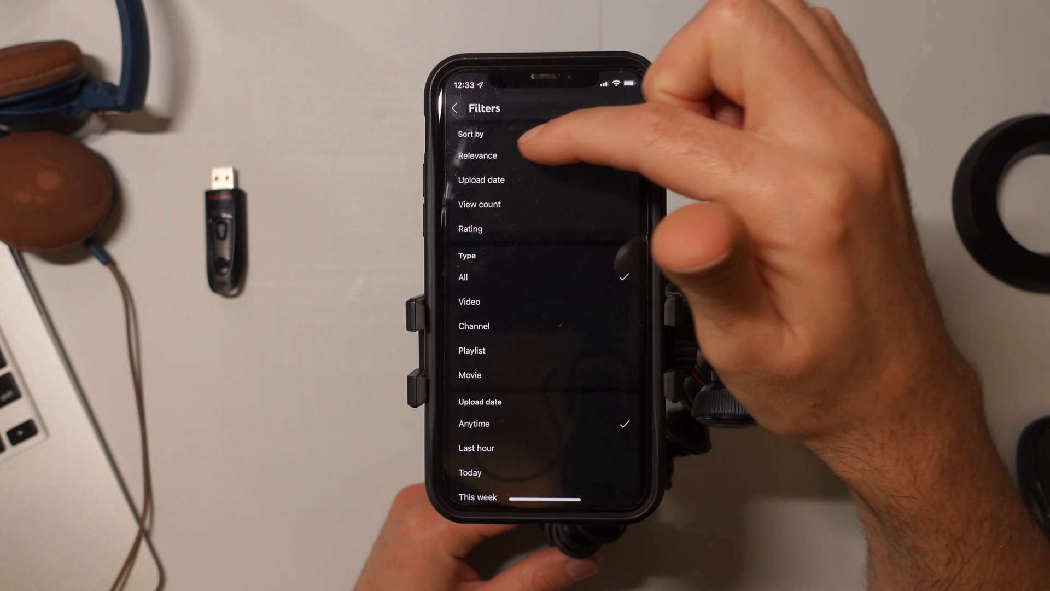
Filter the 'how to draw' results by Upload date to show only recently uploaded videos
left_click(477, 155)
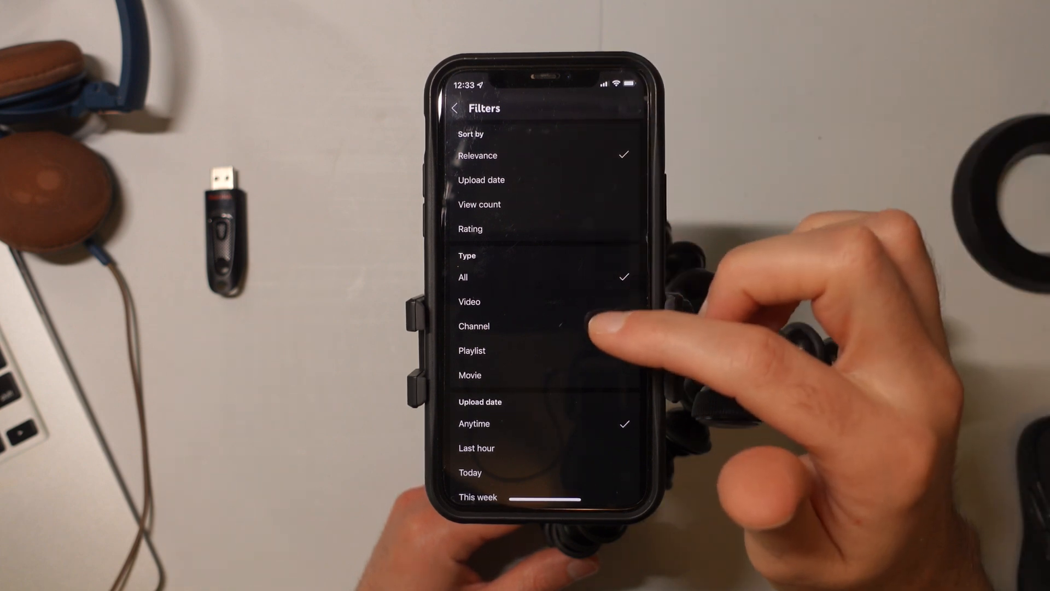
scroll("down", 3)
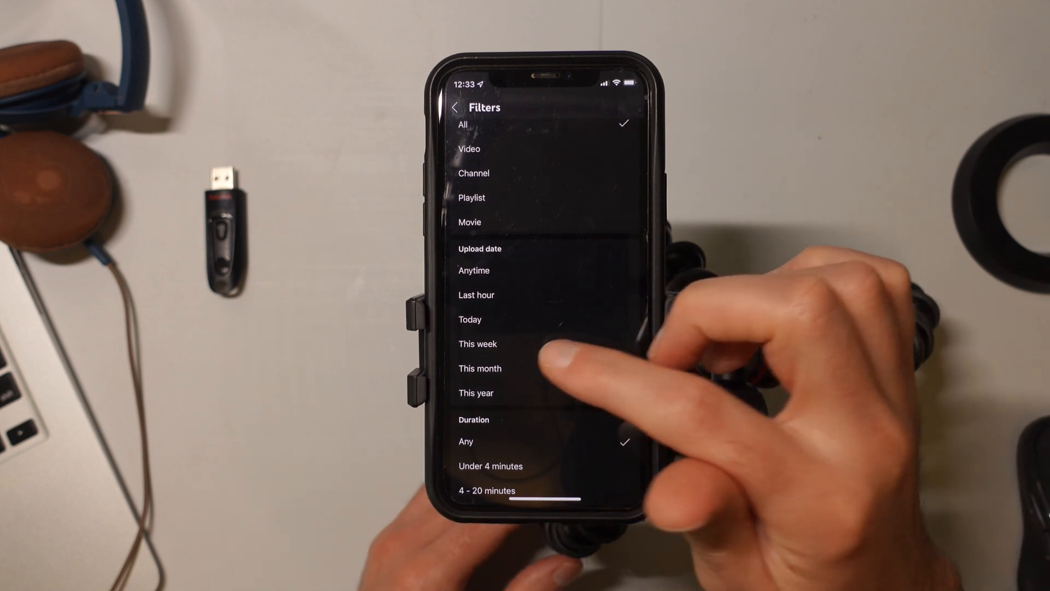
left_click(479, 369)
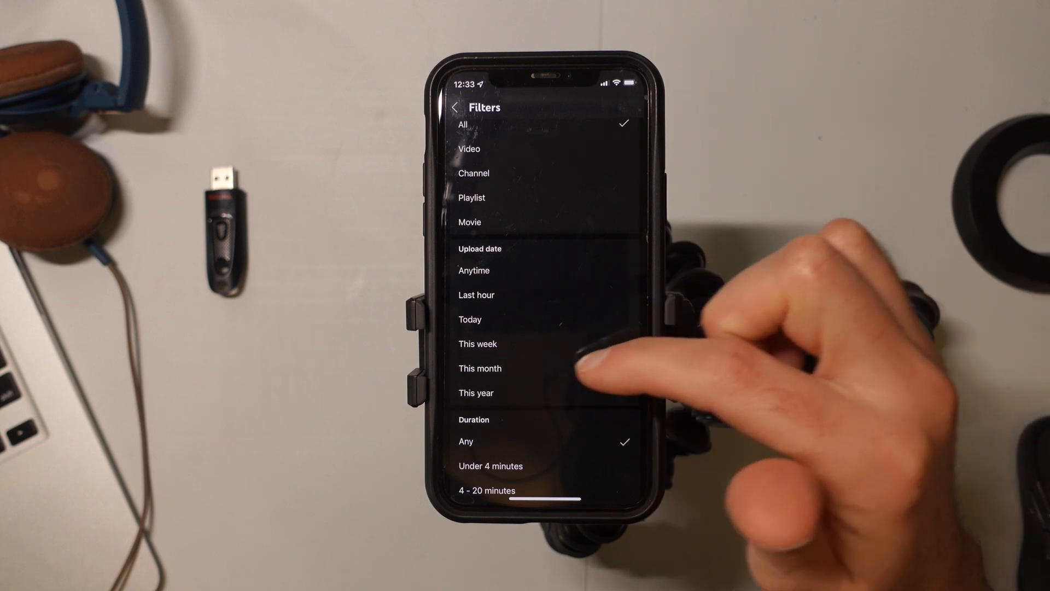
left_click(479, 368)
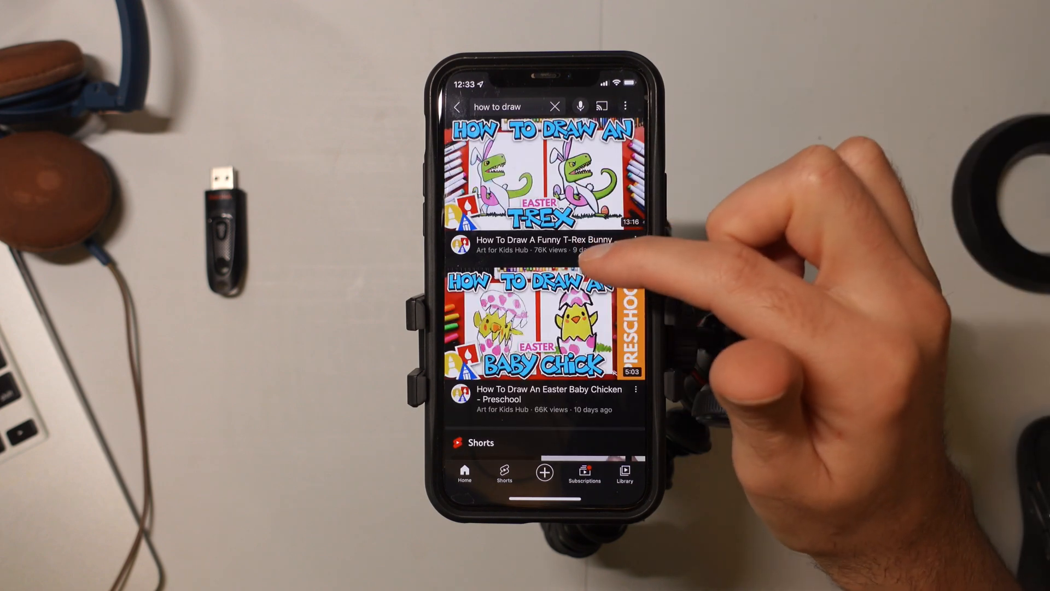
scroll("down", 3)
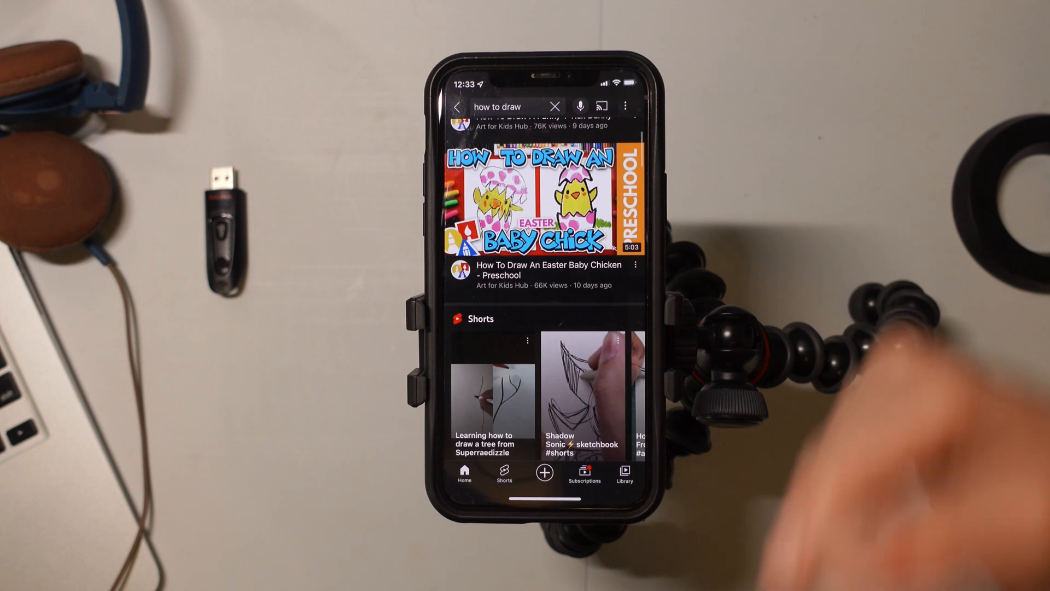
scroll("down", 3)
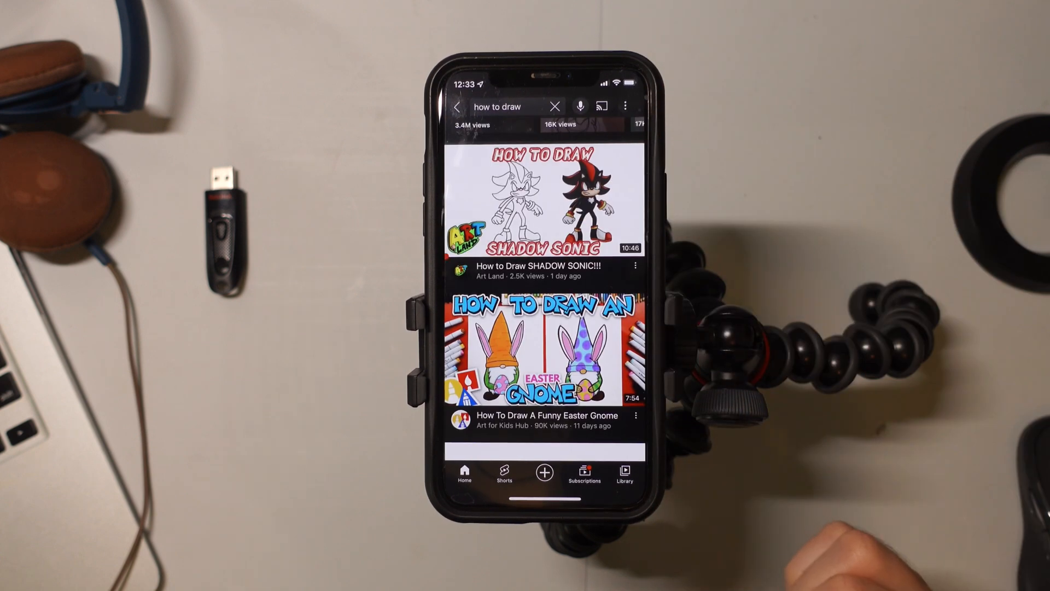
left_click(542, 201)
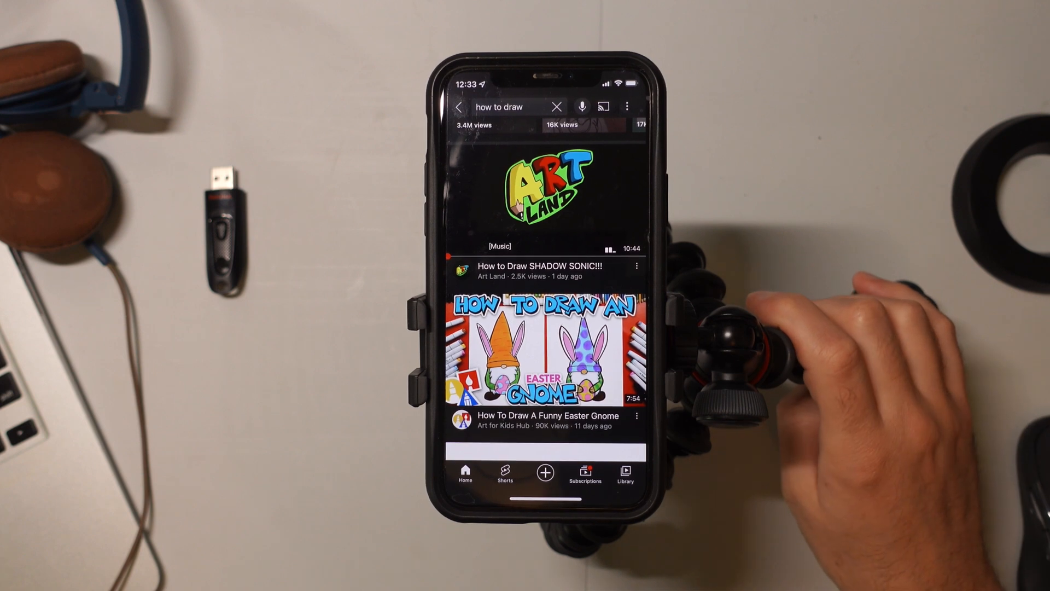